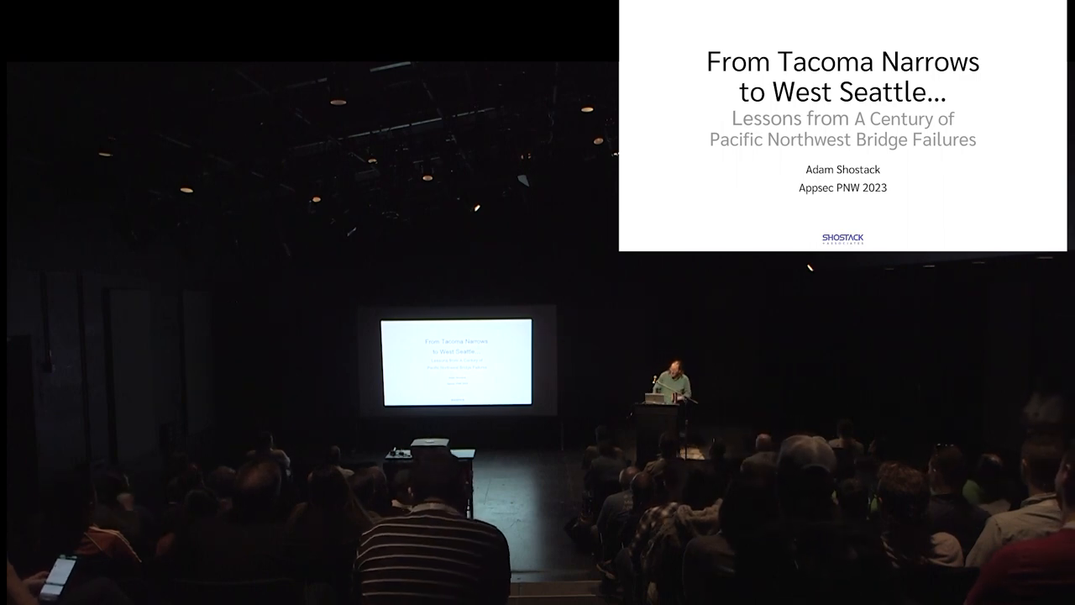
key("right")
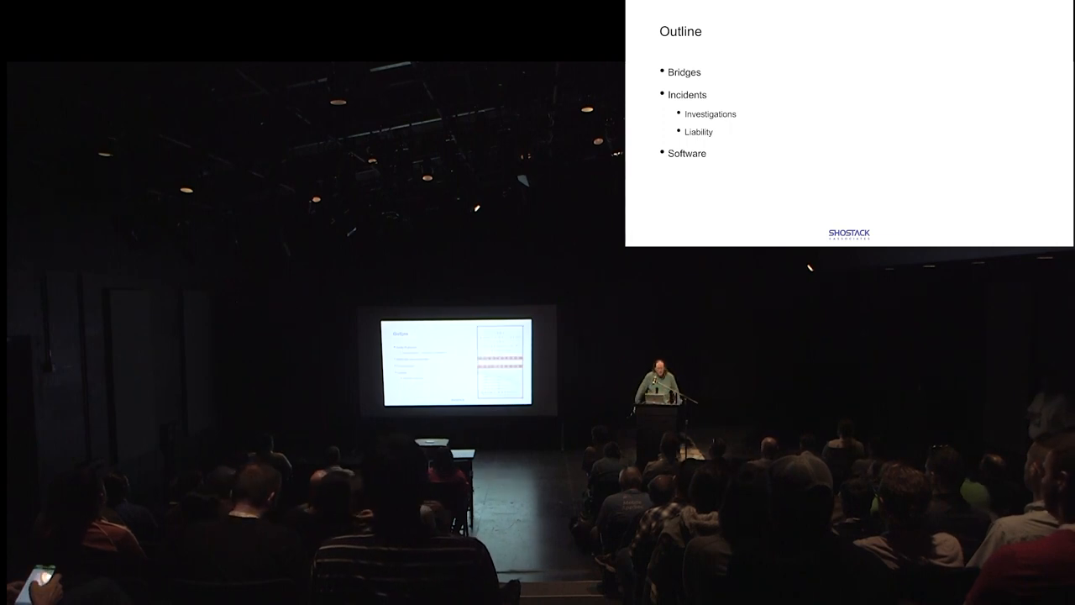
key("Right")
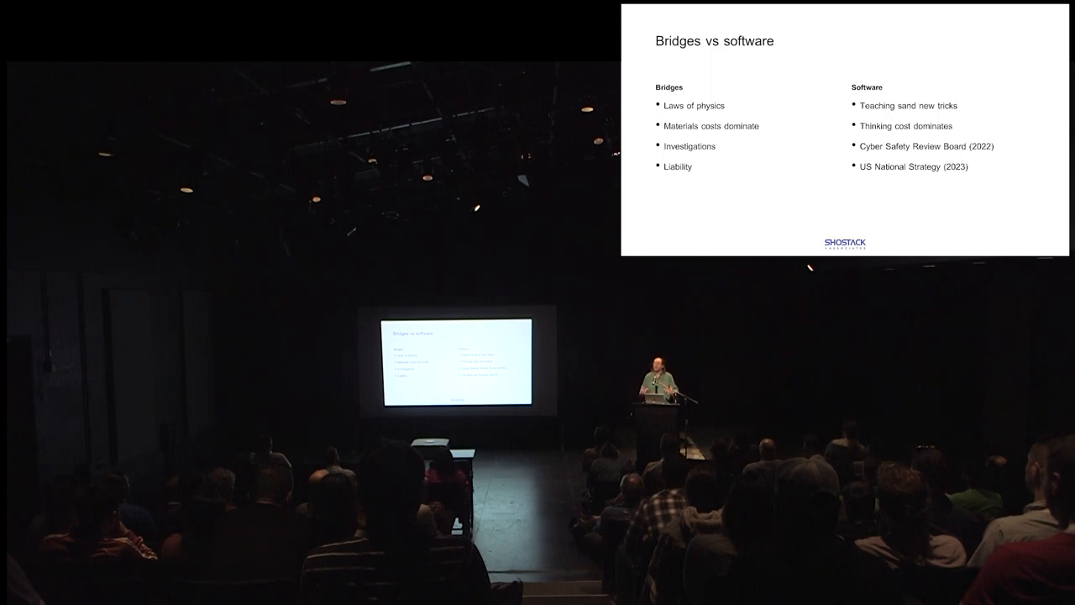
key("Right")
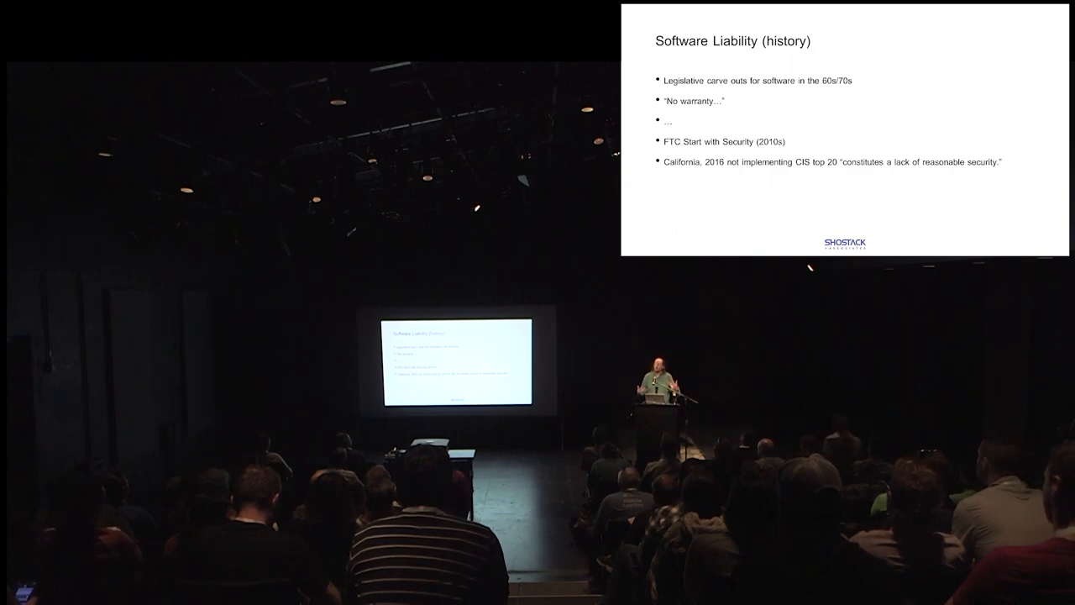
key("Right")
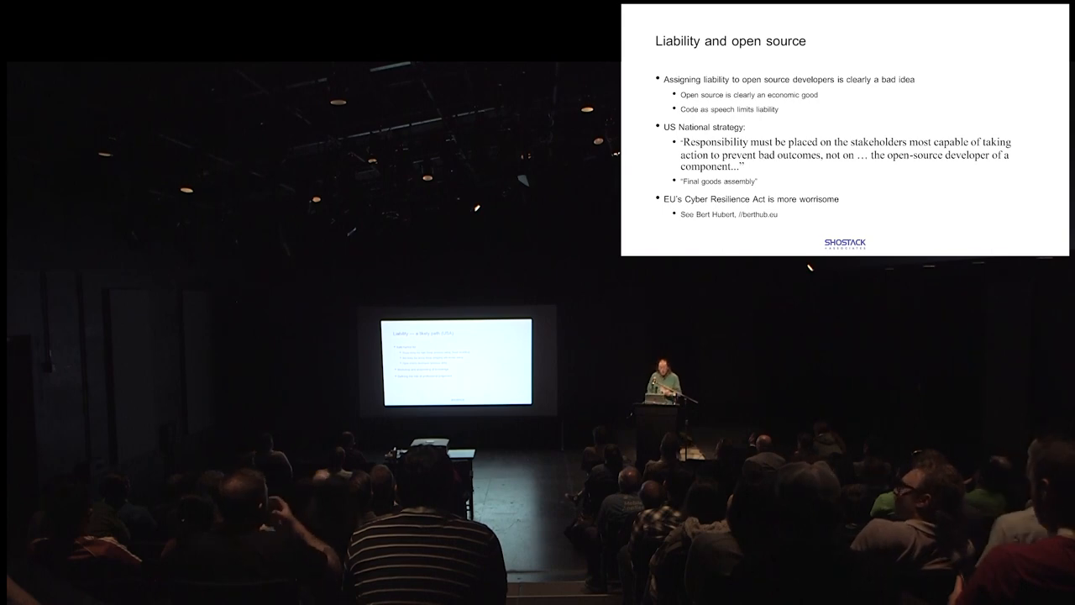
key("Right")
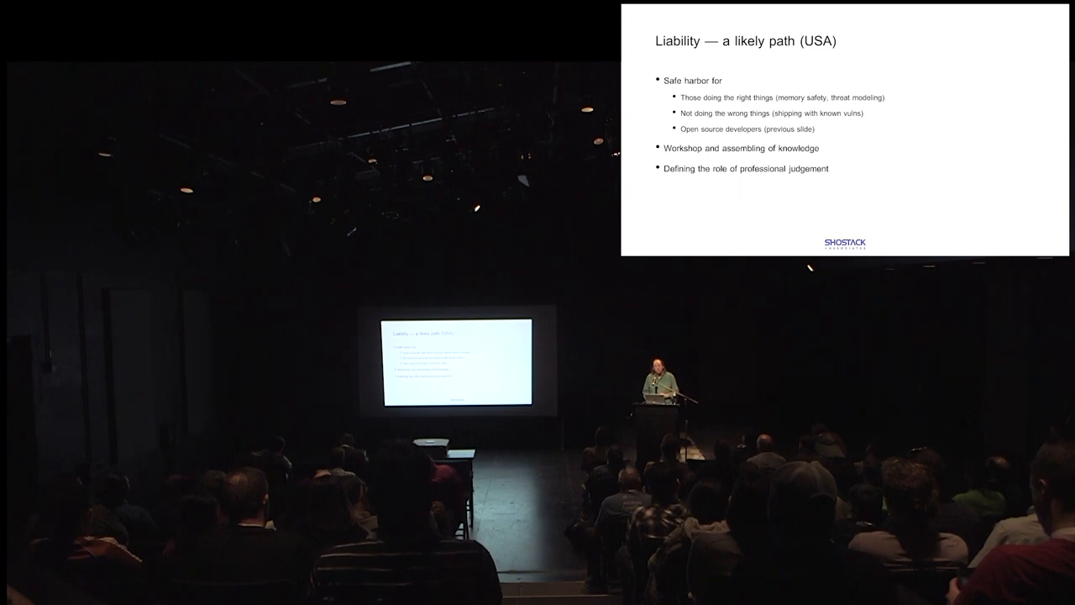
key("Right")
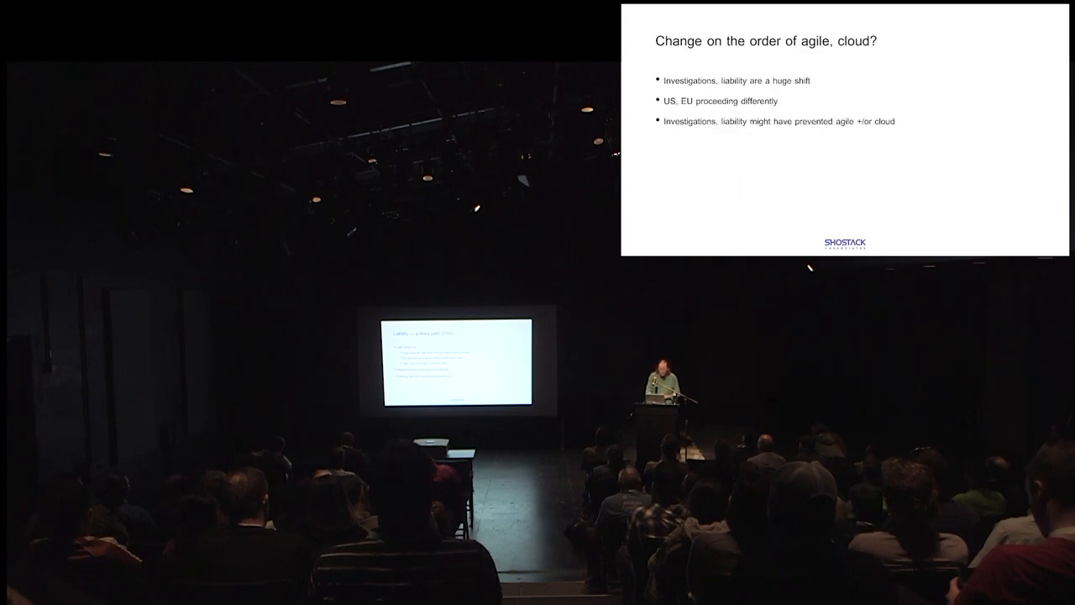